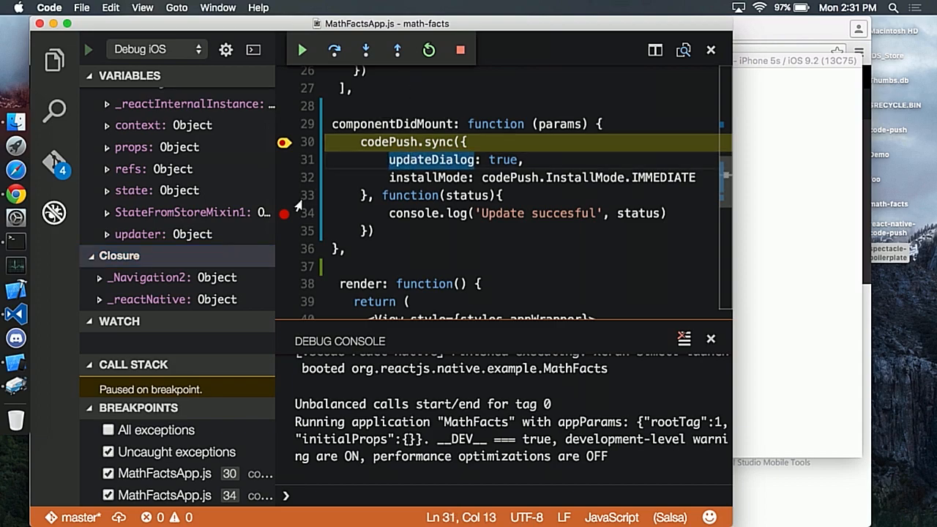
# Resume past the line 30 and 34 breakpoints, logging statuses 0 and 1 until the update prompt appears
pyautogui.click(365, 50)
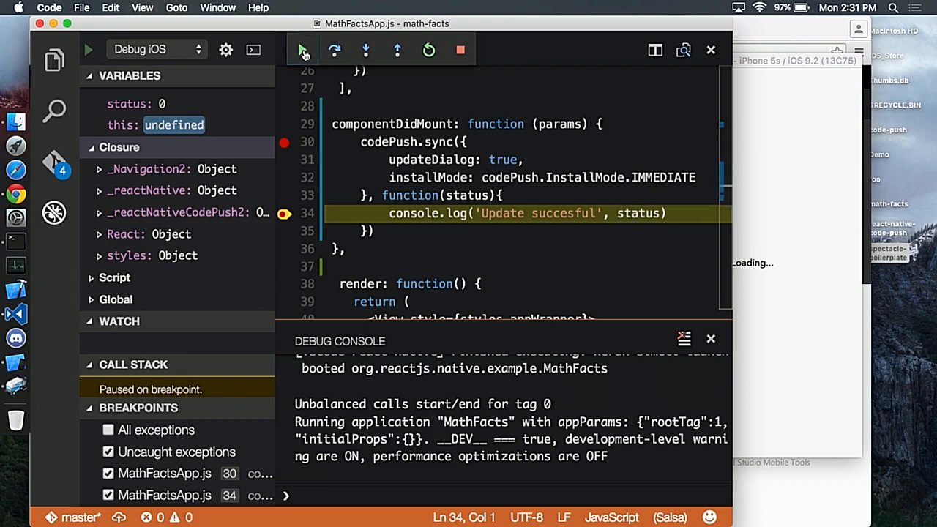
pyautogui.click(302, 50)
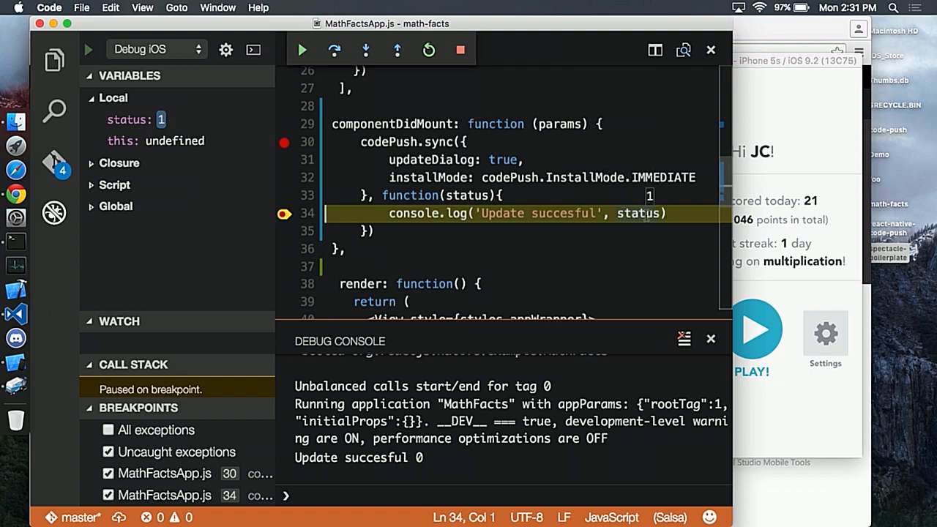
pyautogui.click(301, 49)
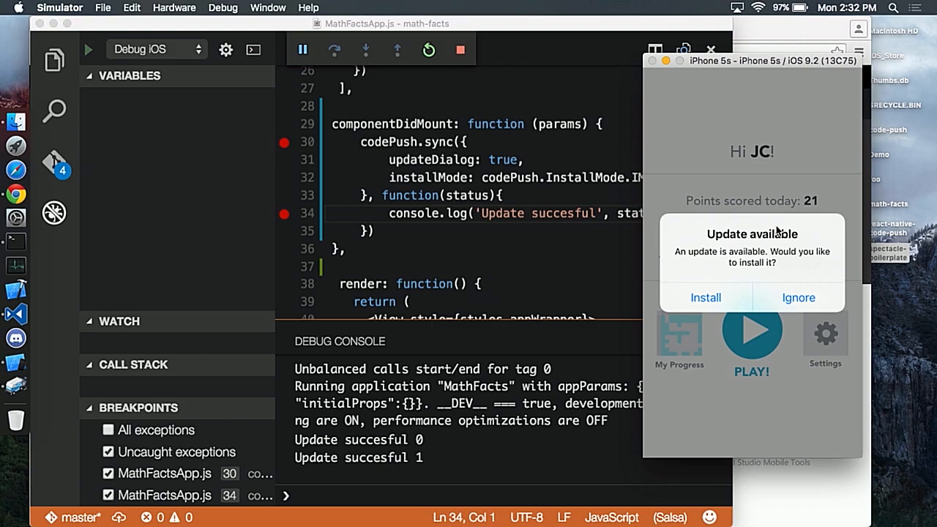
pyautogui.moveTo(738, 274)
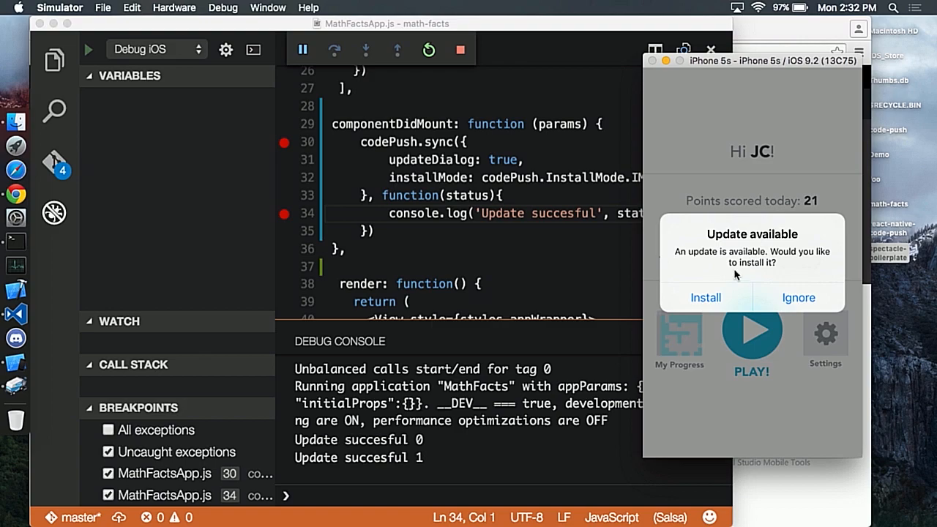
# Tap Install on the MathFacts Update available alert in the simulator
pyautogui.click(705, 297)
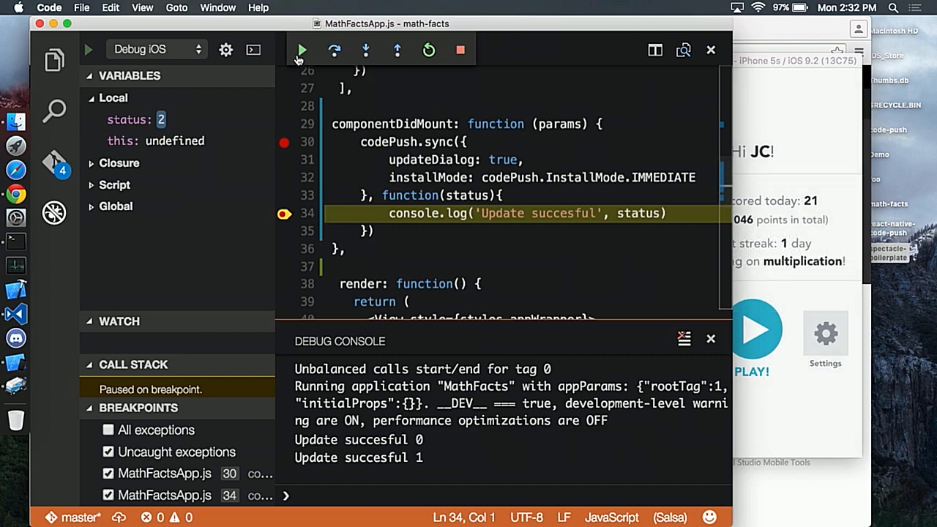
# Resume through the download (status 3) and the line 30 restart breakpoint until the app runs
pyautogui.click(301, 50)
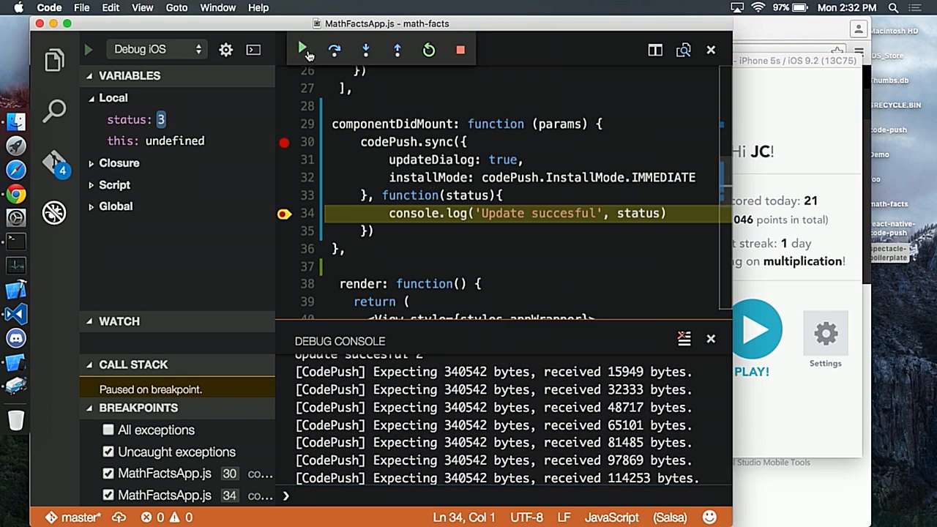
pyautogui.click(302, 49)
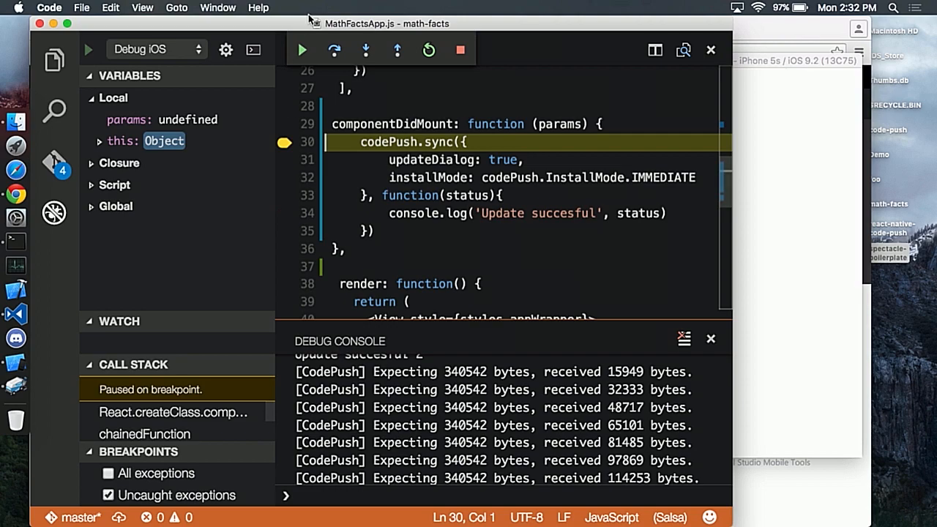
pyautogui.click(301, 50)
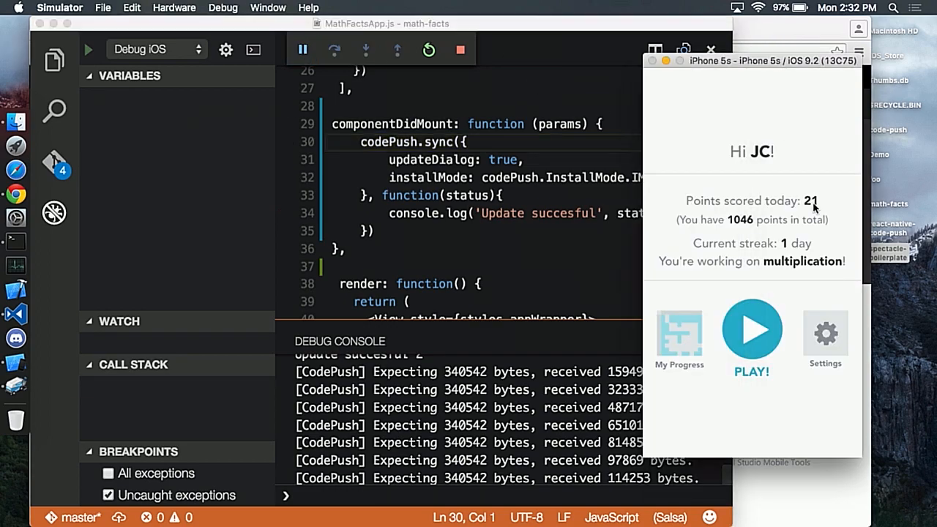
pyautogui.click(752, 329)
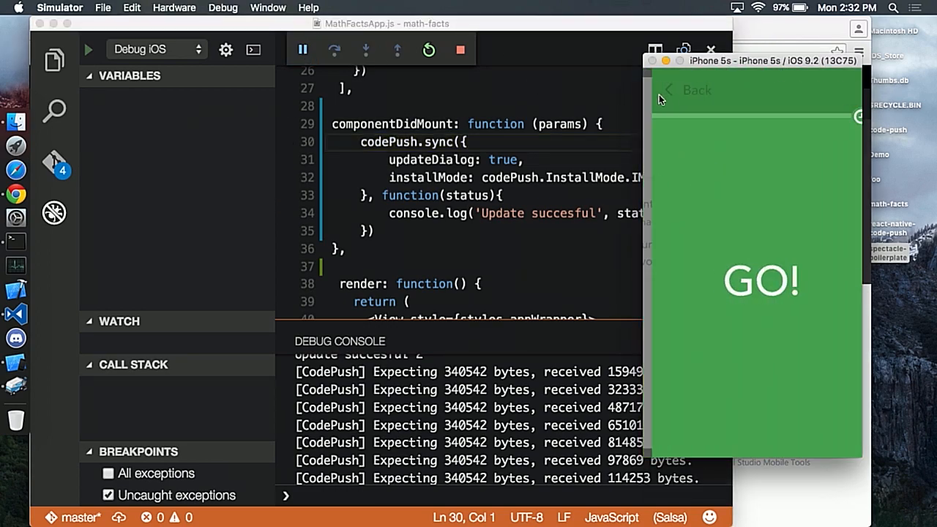
pyautogui.click(686, 89)
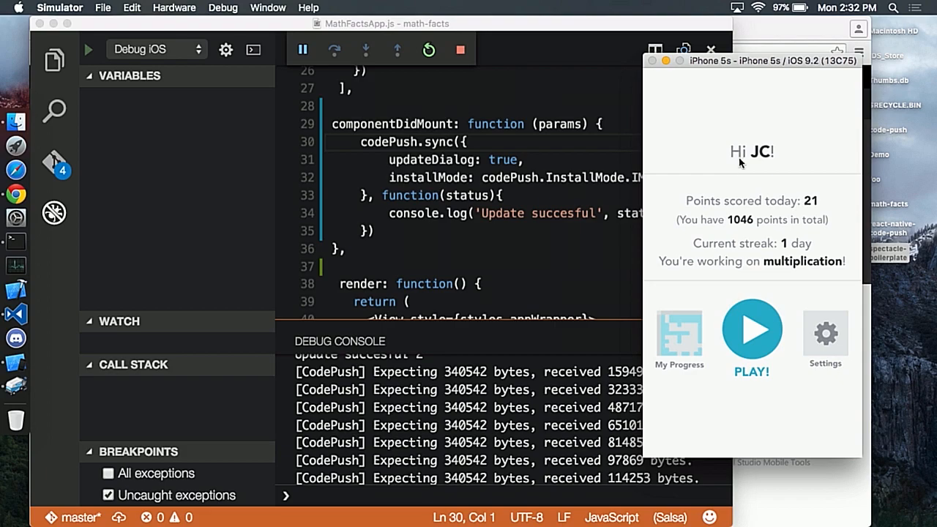